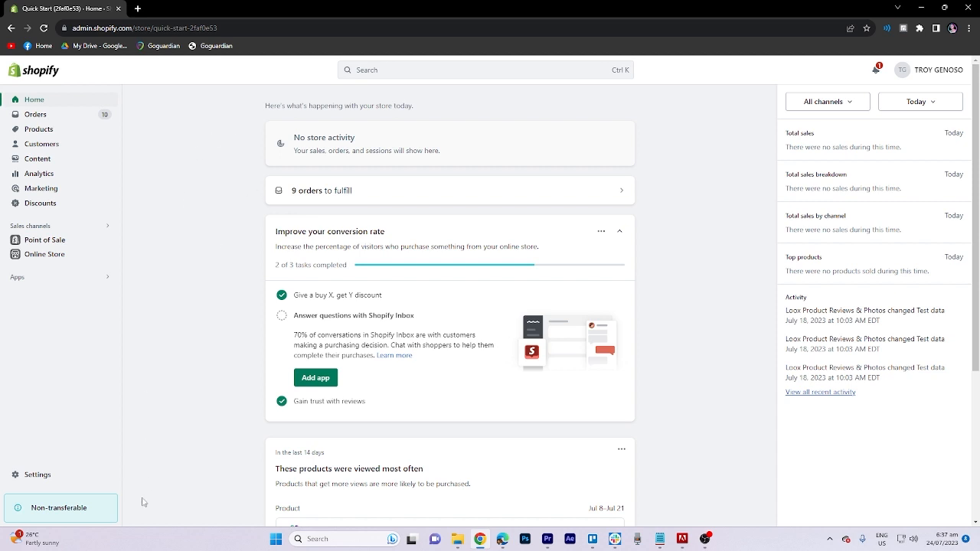
# - Go from store Settings to the Payments page showing Shopify Payments setup
pyautogui.click(37, 475)
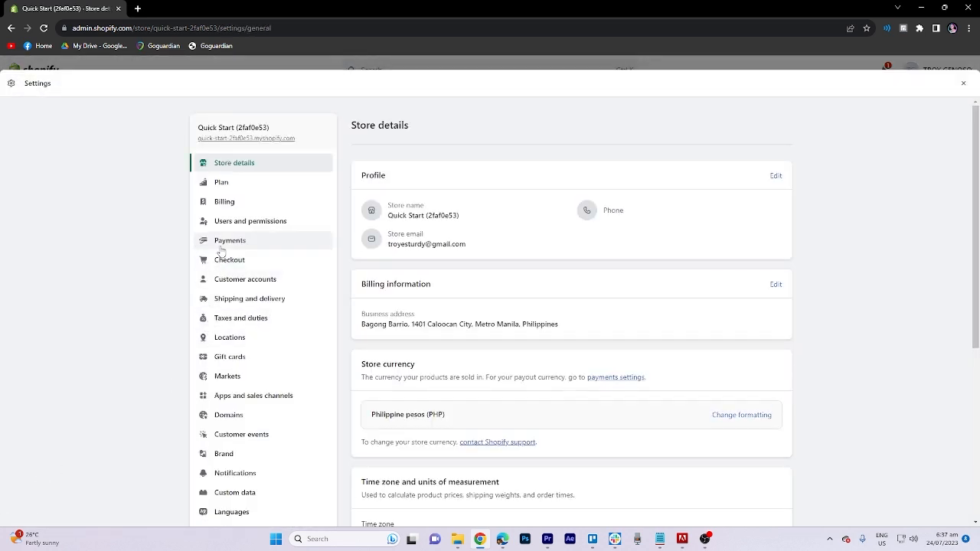
pyautogui.click(230, 240)
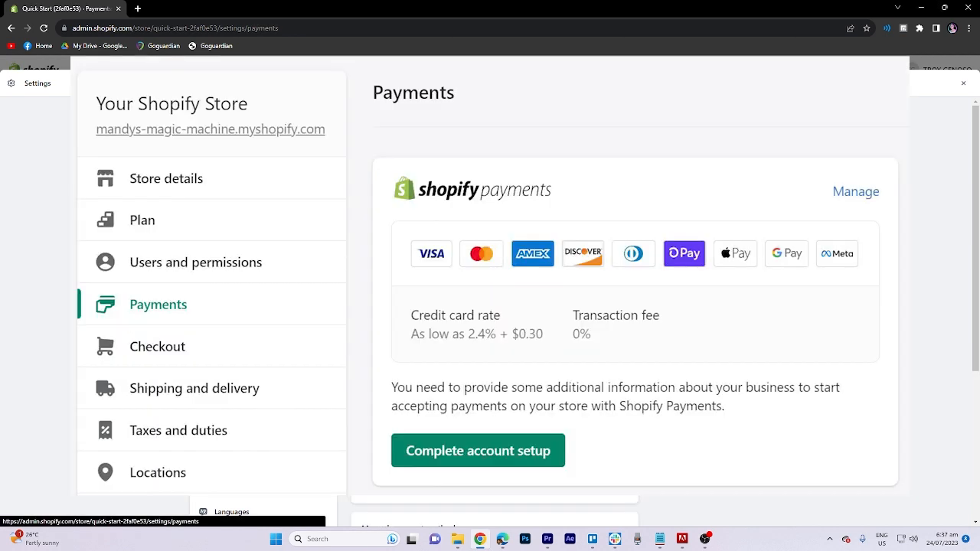